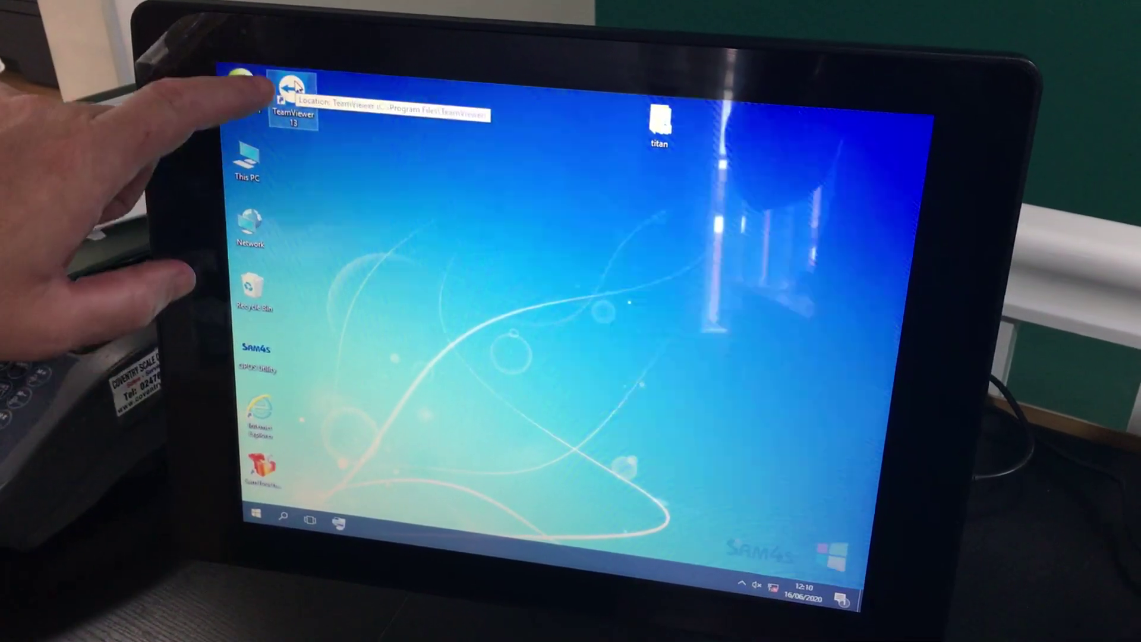
- Launch TeamViewer 13 from its desktop shortcut, bringing up the Allow Remote Control panel
{"action": "double_click", "coordinate": [294, 95]}
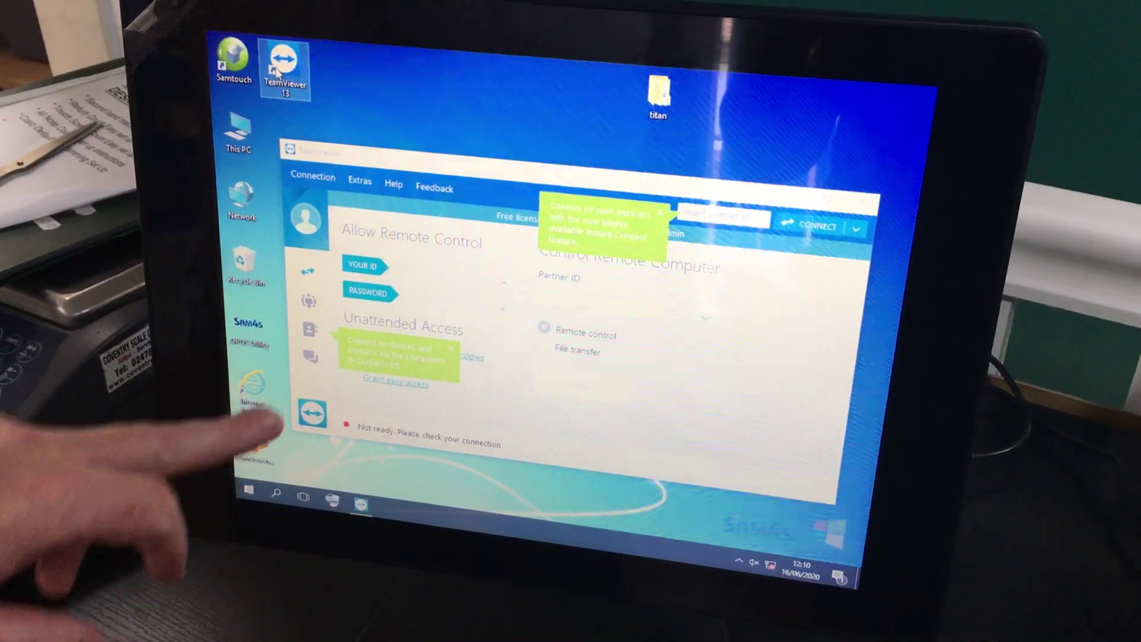